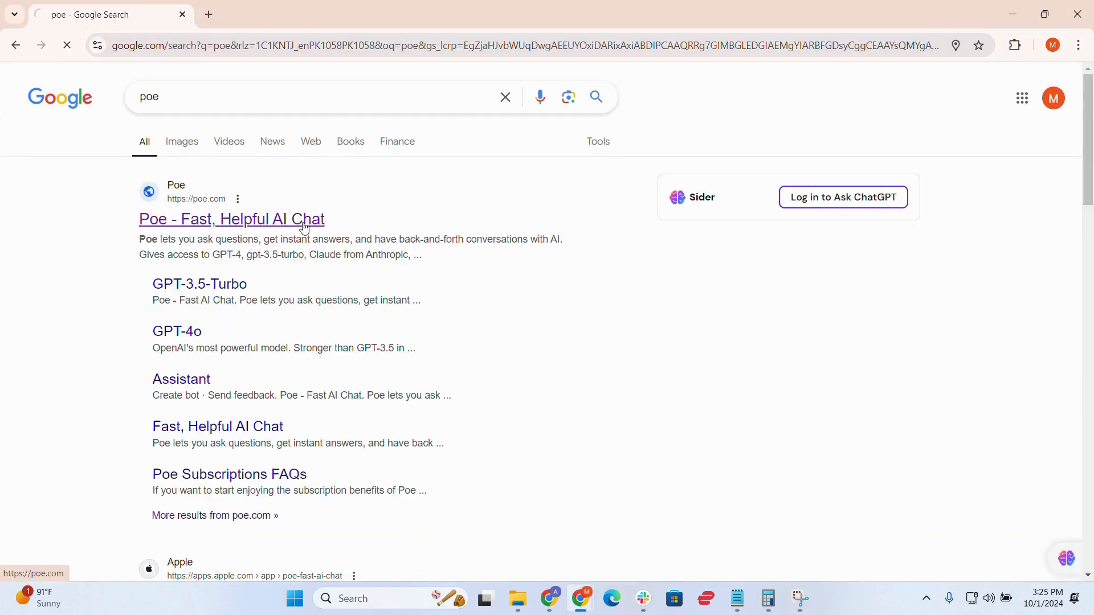
# Follow the 'Poe - Fast, Helpful AI Chat' result from Google to reach poe.com's sign-in page.
pyautogui.click(232, 219)
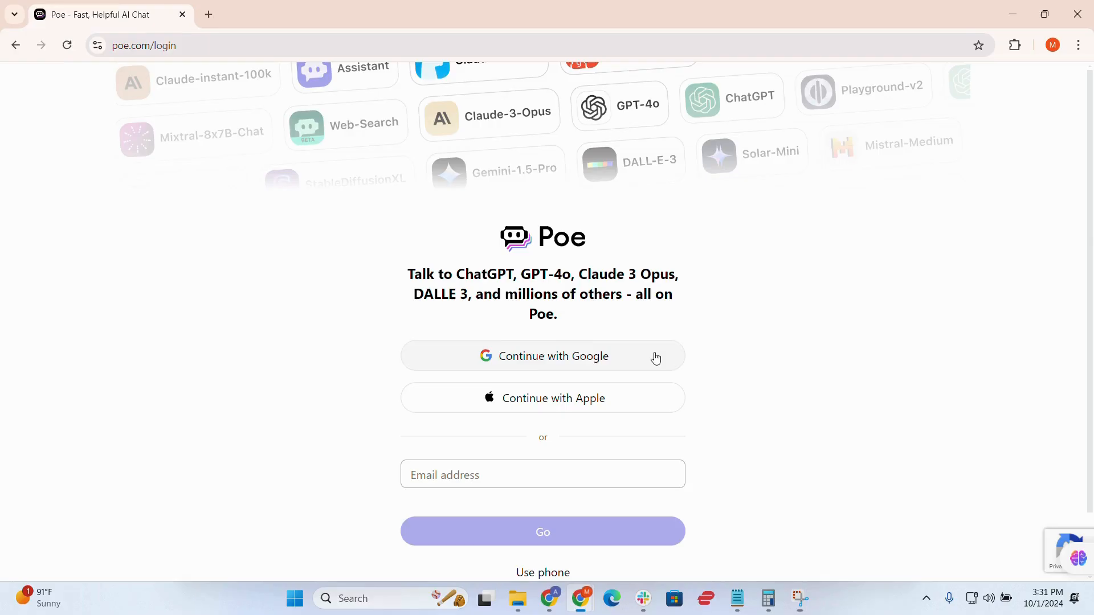
# Sign in to Poe via 'Continue with Google', choosing the account and confirming, landing on the home page.
pyautogui.click(543, 355)
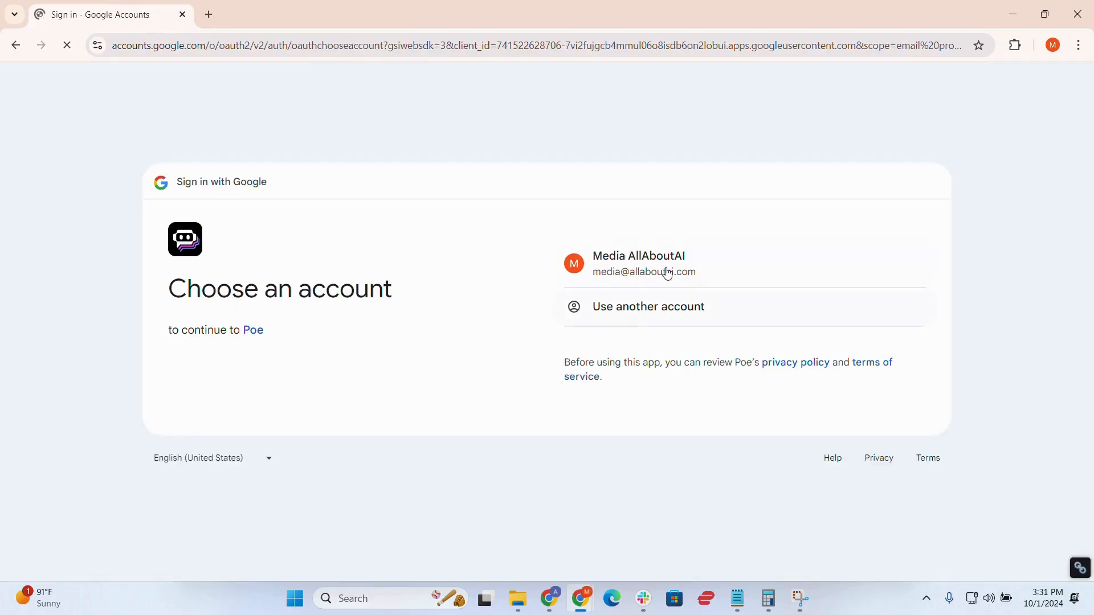
pyautogui.click(637, 263)
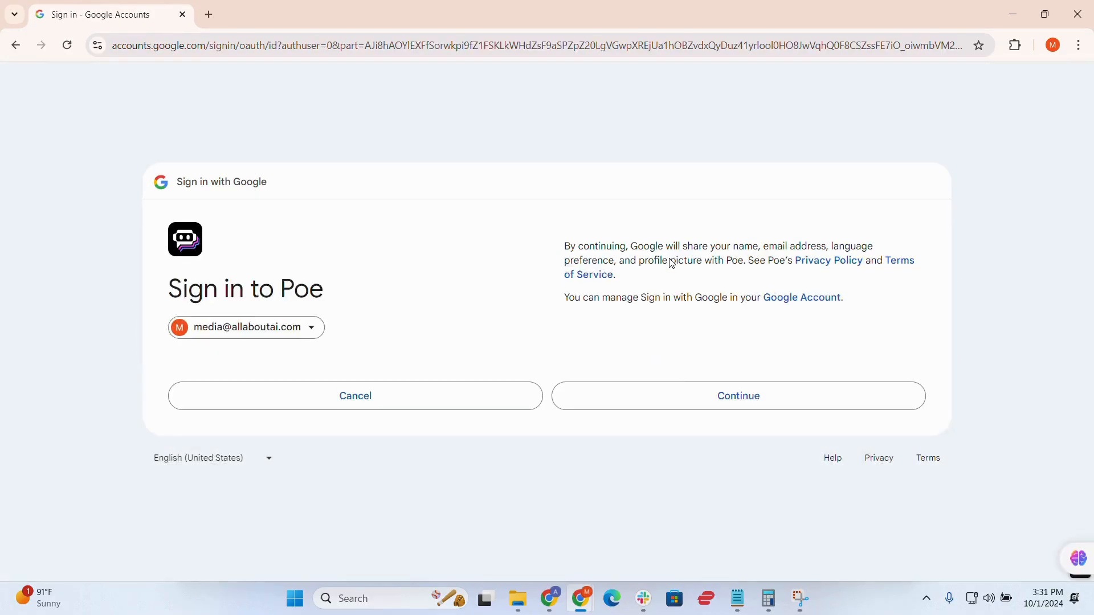
pyautogui.click(737, 395)
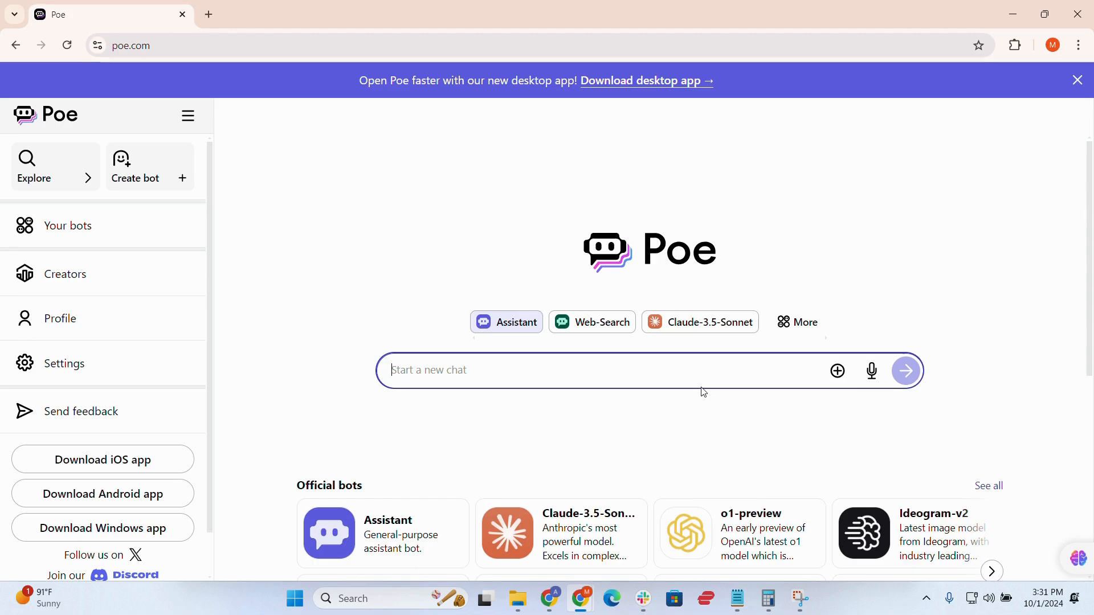
pyautogui.scroll(-3)
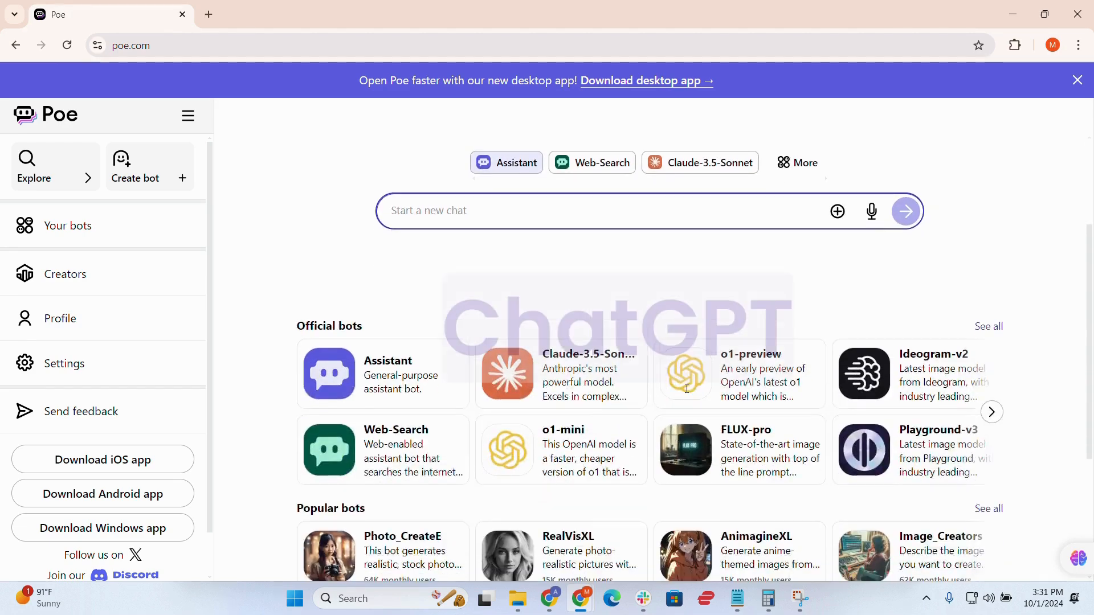
pyautogui.scroll(-3)
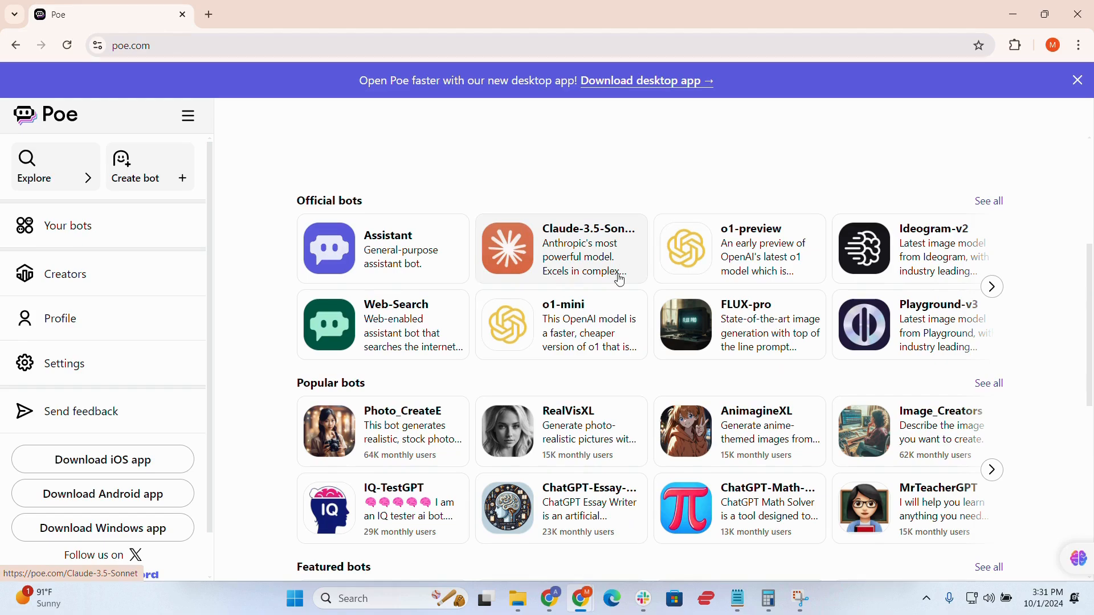
pyautogui.scroll(-3)
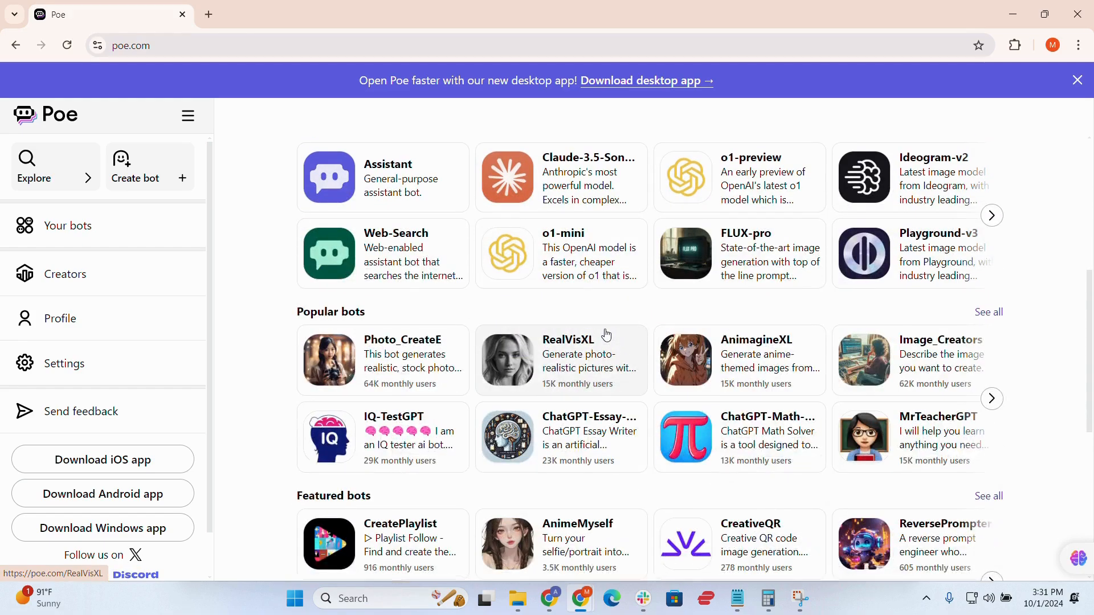
pyautogui.scroll(-3)
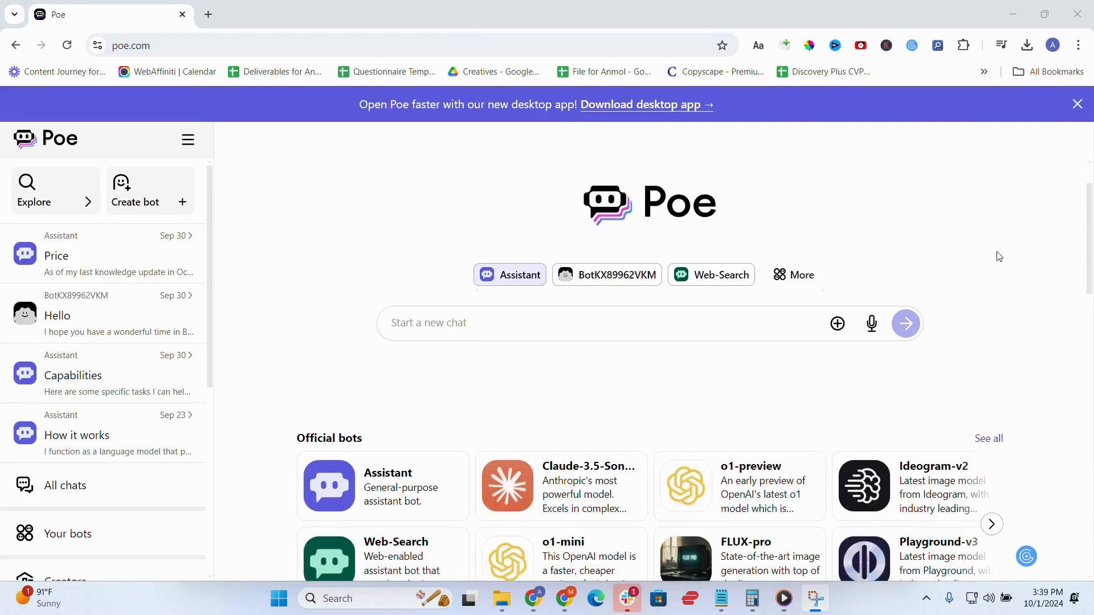
# Browse the bot listings and open bots such as Claude-3.5-Sonnet and CreatePlaylist in new tabs.
pyautogui.scroll(-3)
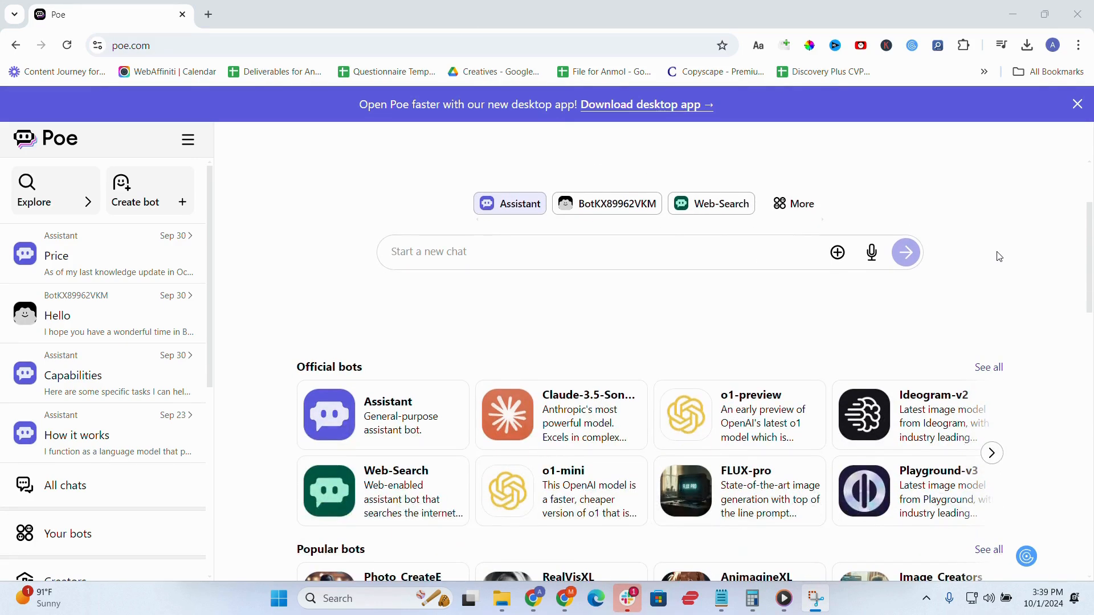
pyautogui.scroll(-3)
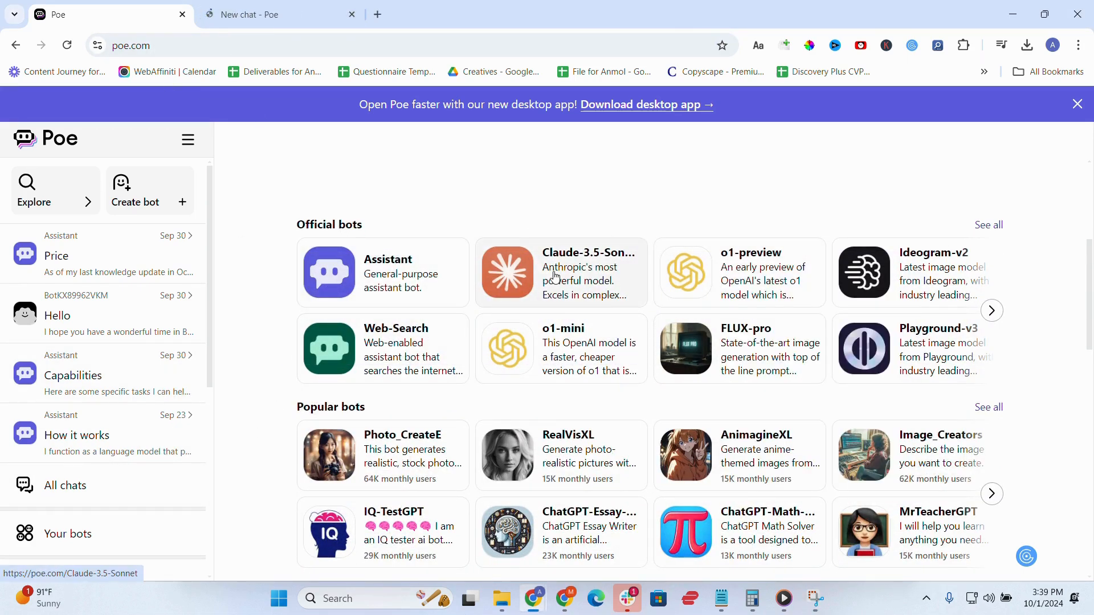
pyautogui.click(561, 349)
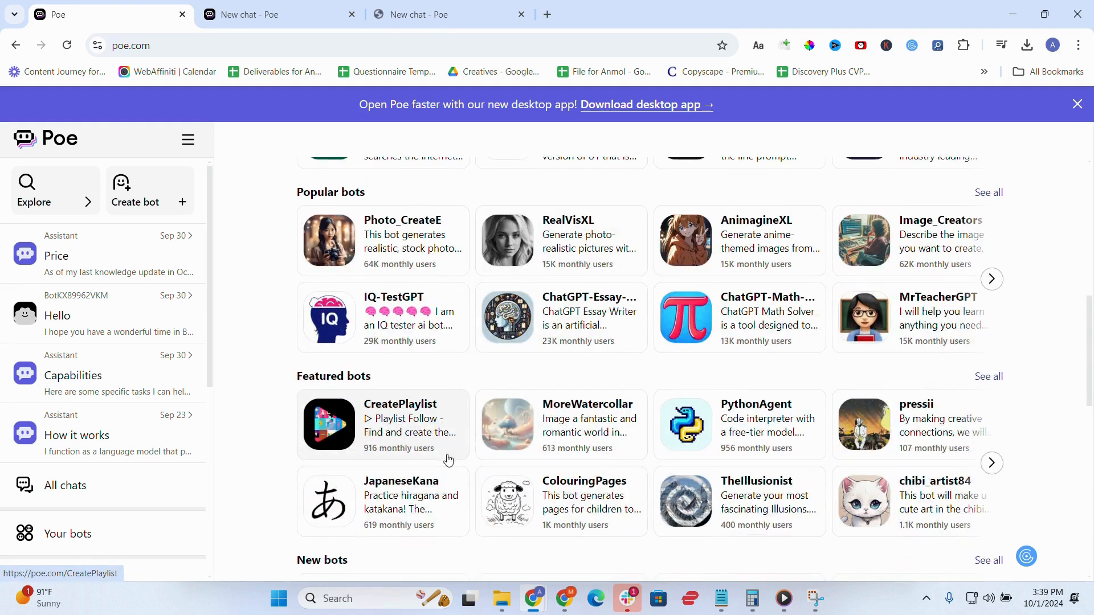
pyautogui.click(266, 14)
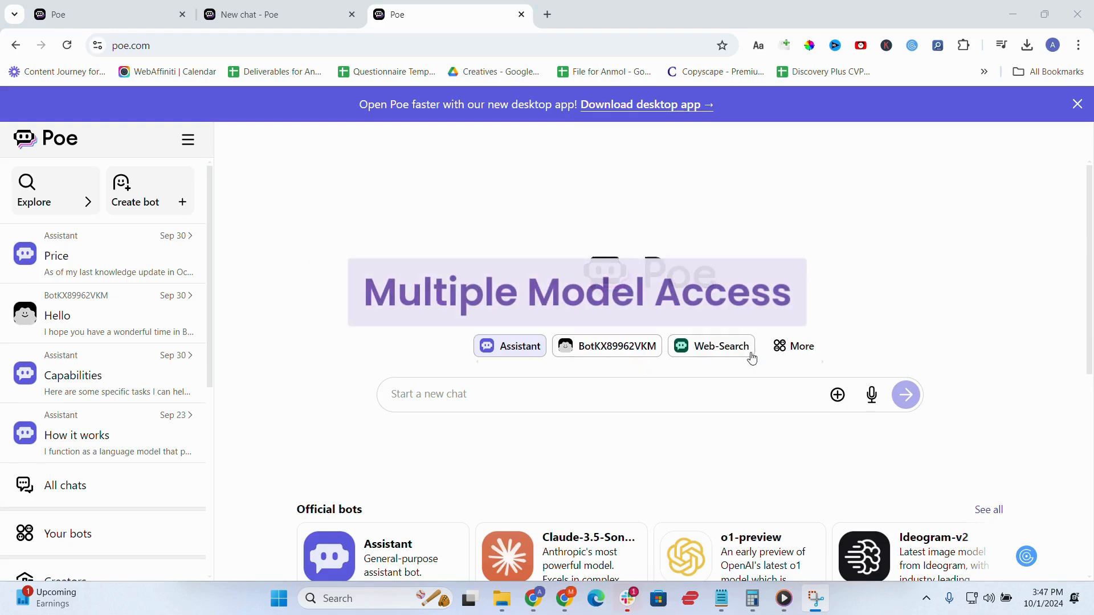
# Browse Poe's full bot list, then begin a new-chat question starting 'how to mak'.
pyautogui.click(793, 347)
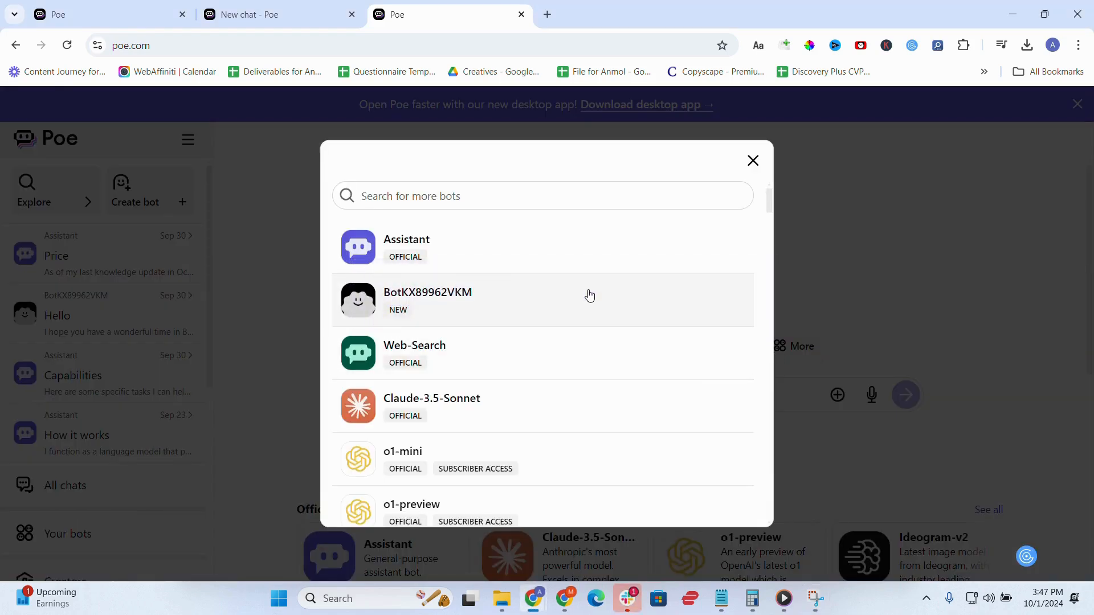
pyautogui.scroll(-3)
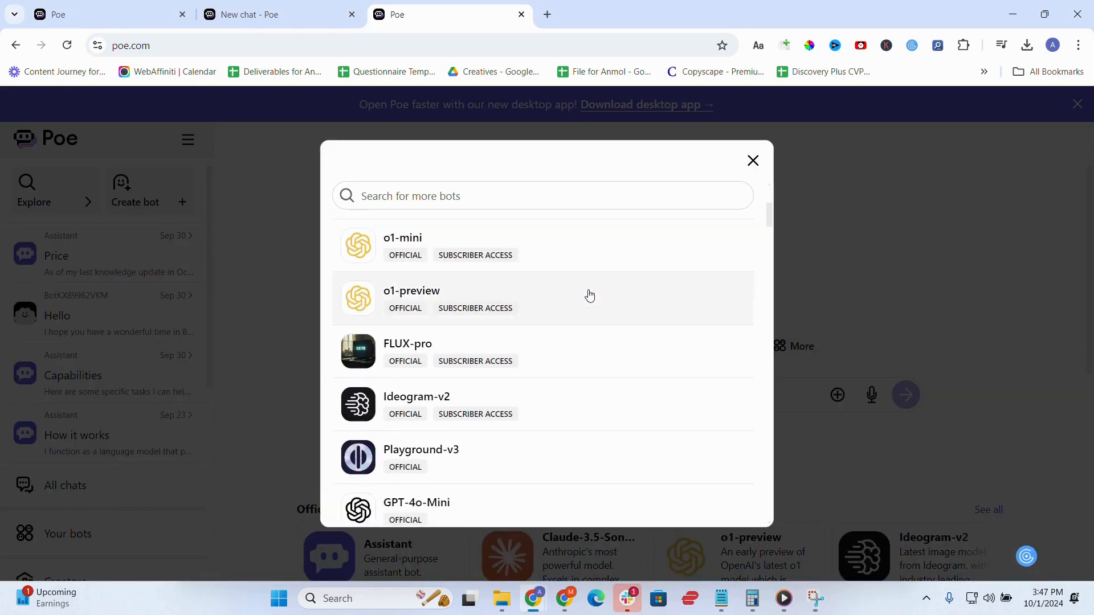
pyautogui.scroll(-3)
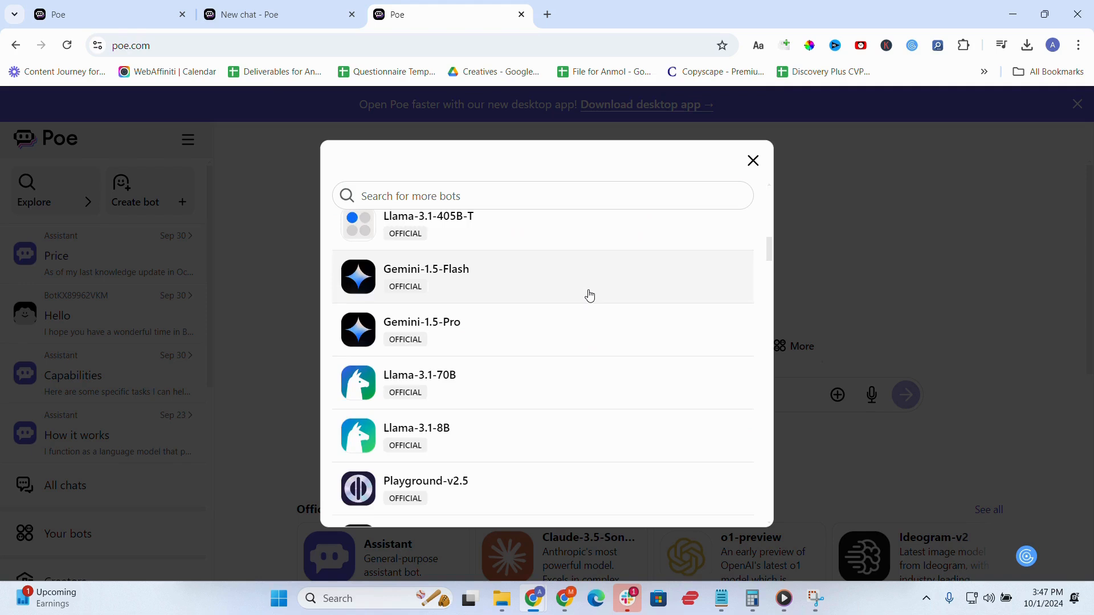
pyautogui.scroll(-3)
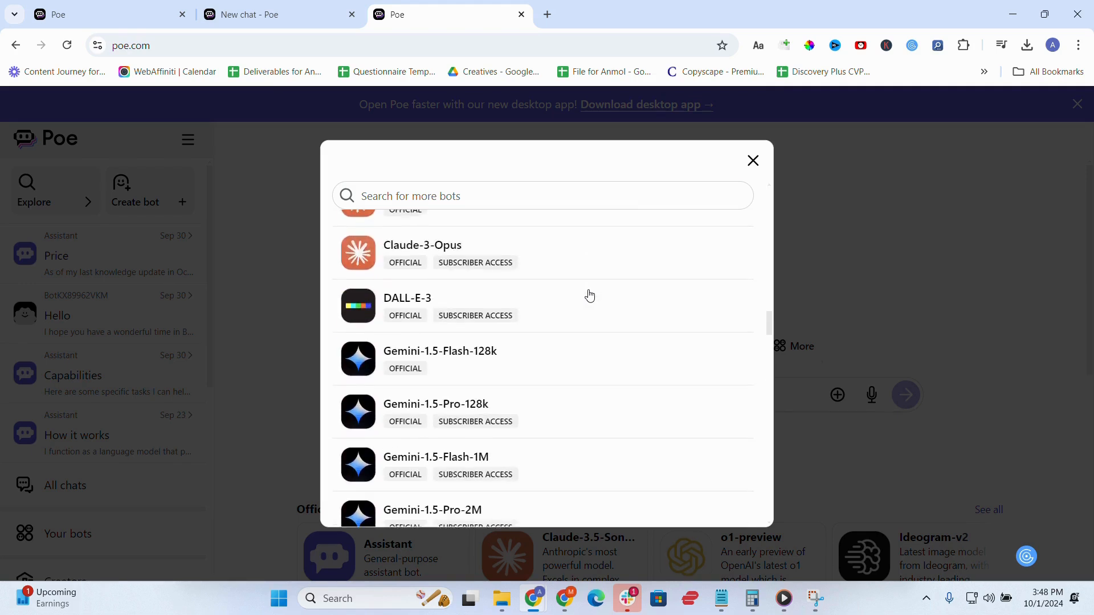
pyautogui.click(752, 160)
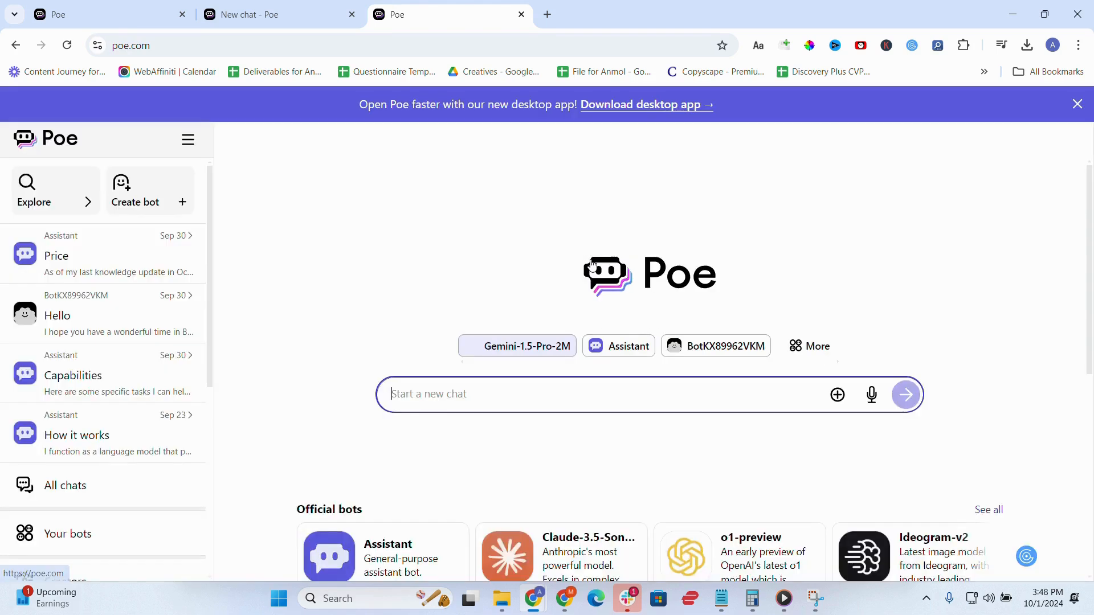
pyautogui.write('how to mak')
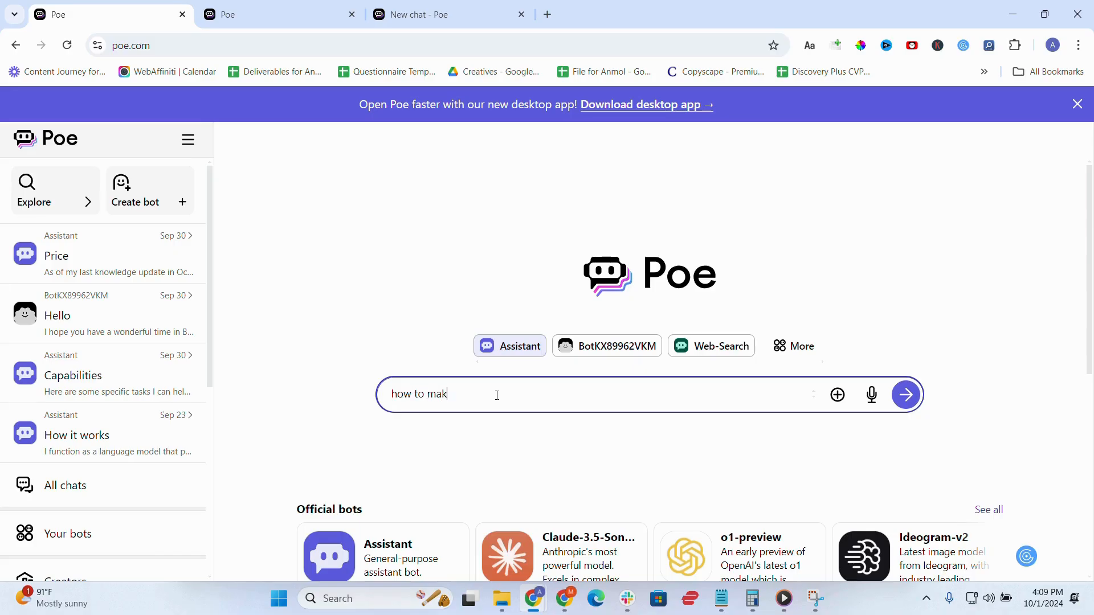
# Send 'how to make an AI bot' to the Assistant and receive its step-by-step guide.
pyautogui.click(905, 395)
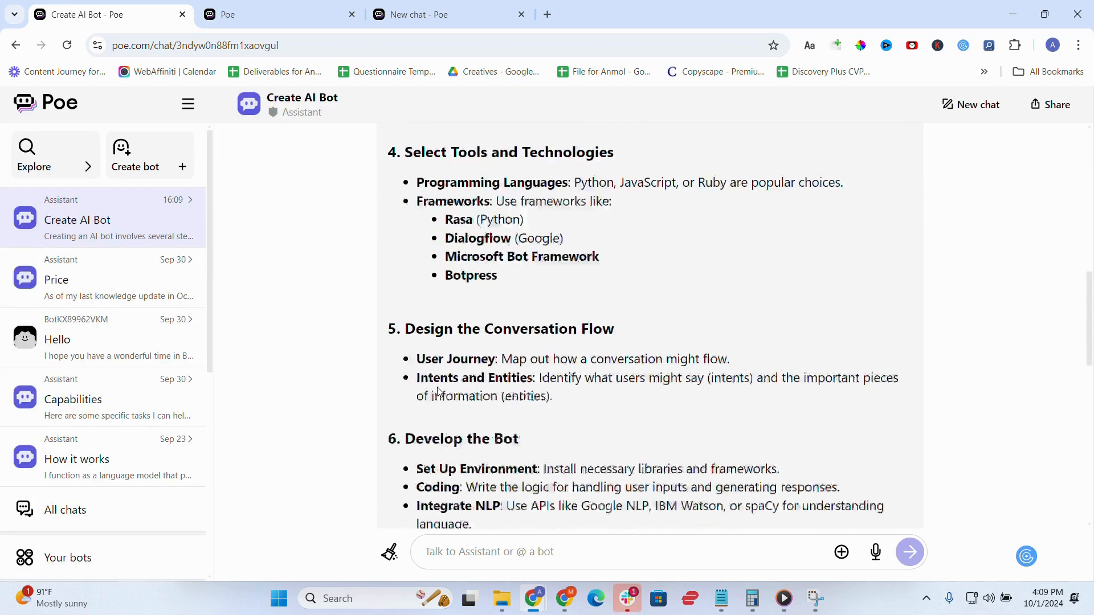
# Read to the end of the Assistant's reply and request a comparison answer from GPT-4o-Mini.
pyautogui.scroll(-3)
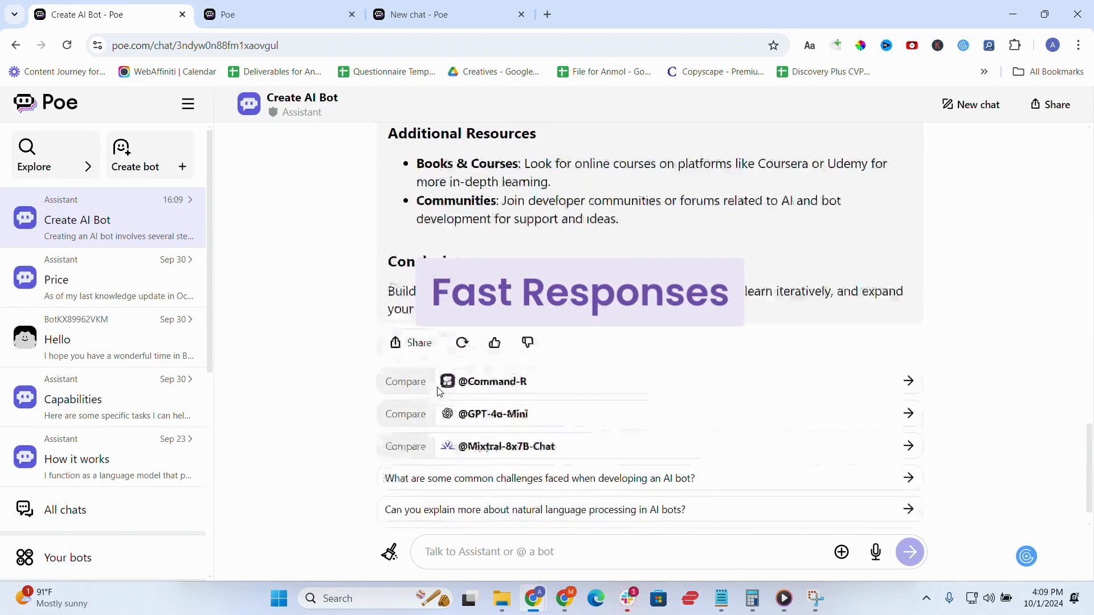
pyautogui.scroll(-3)
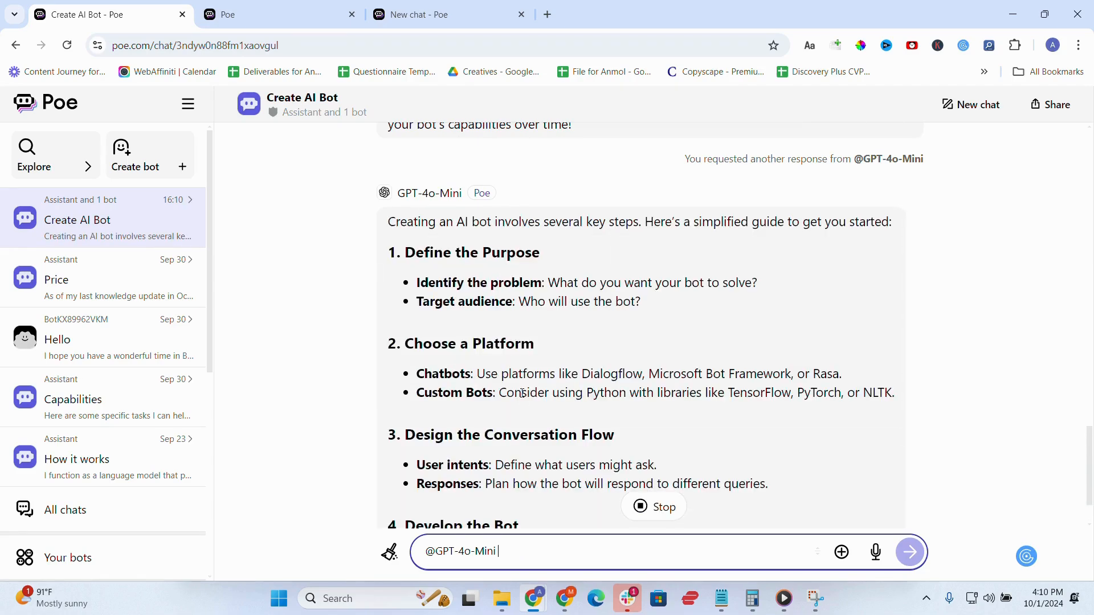
pyautogui.scroll(-3)
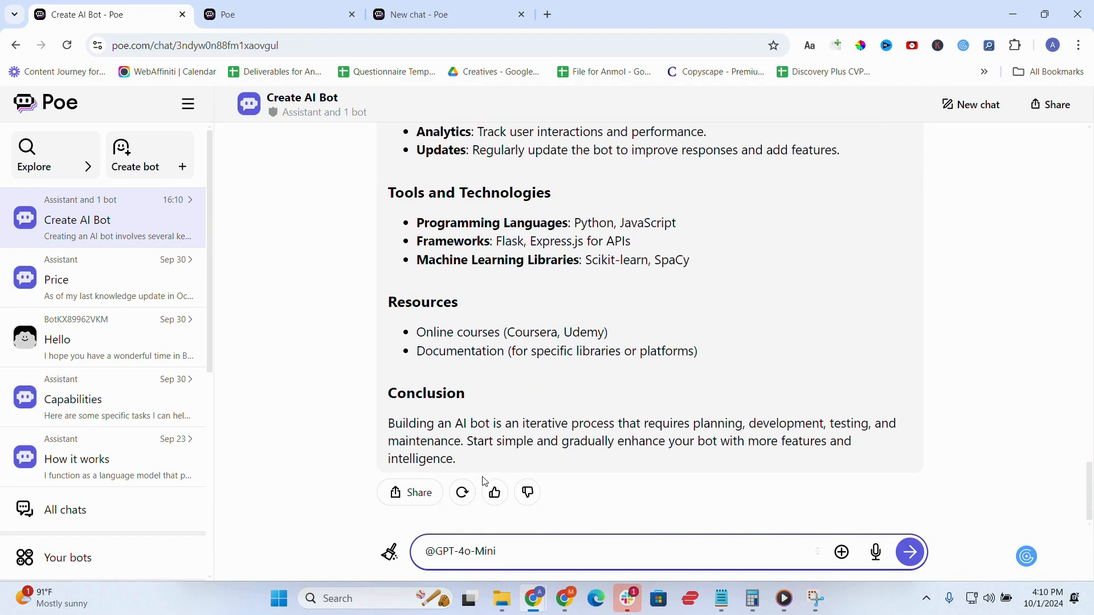
pyautogui.click(461, 492)
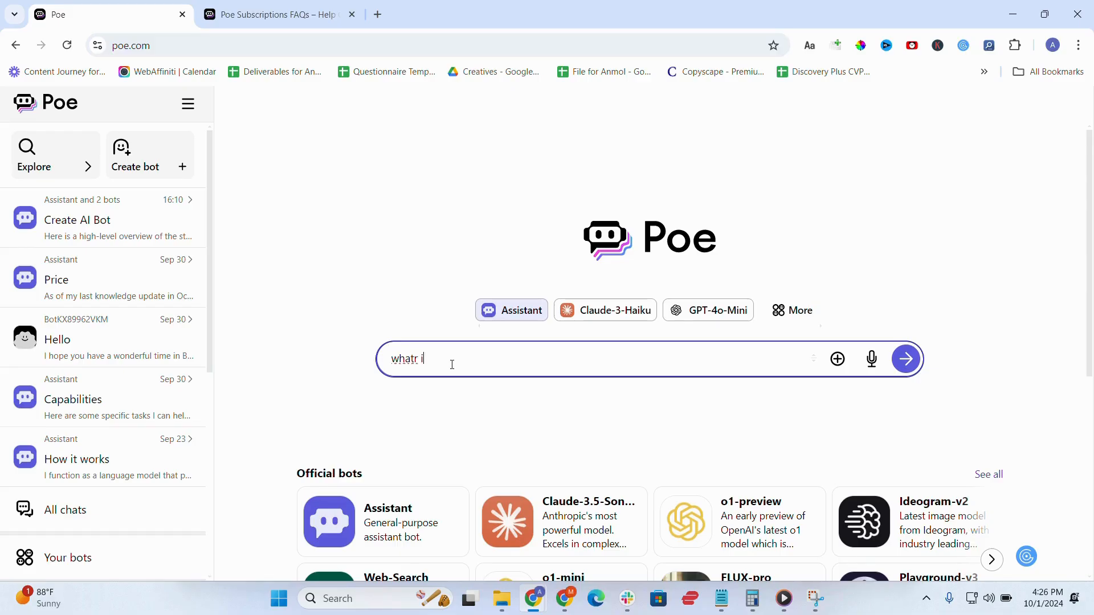
# Send 'what is the price for POE AI' to the Assistant and get its pricing-sources answer.
pyautogui.write('what is the pric')
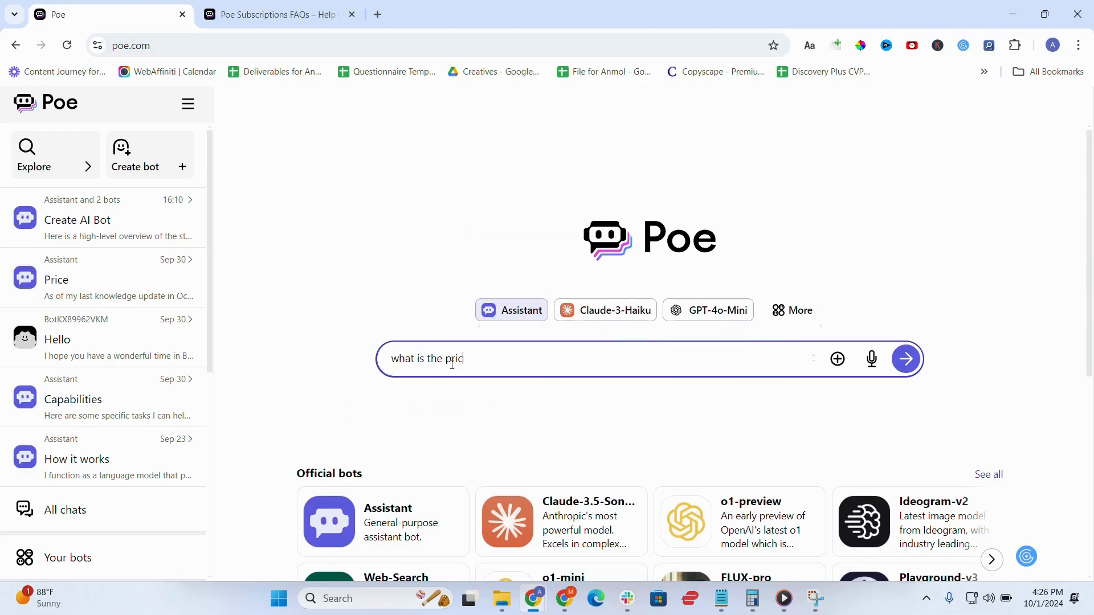
pyautogui.click(905, 359)
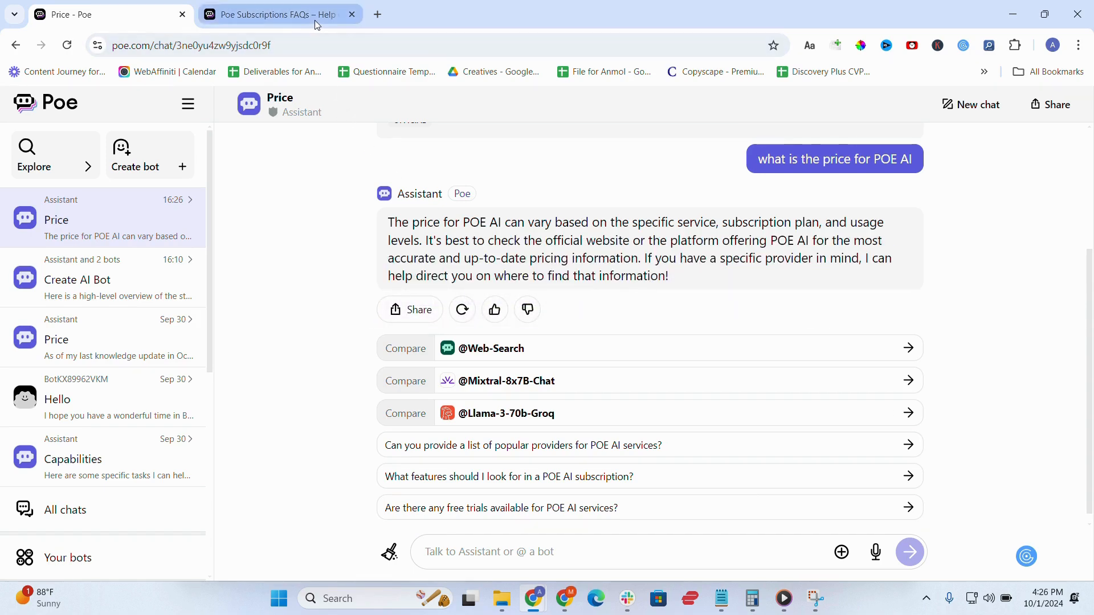
# Read the Poe Subscriptions FAQs through benefits, subscribing, cancellation, refunds and country availability.
pyautogui.click(272, 14)
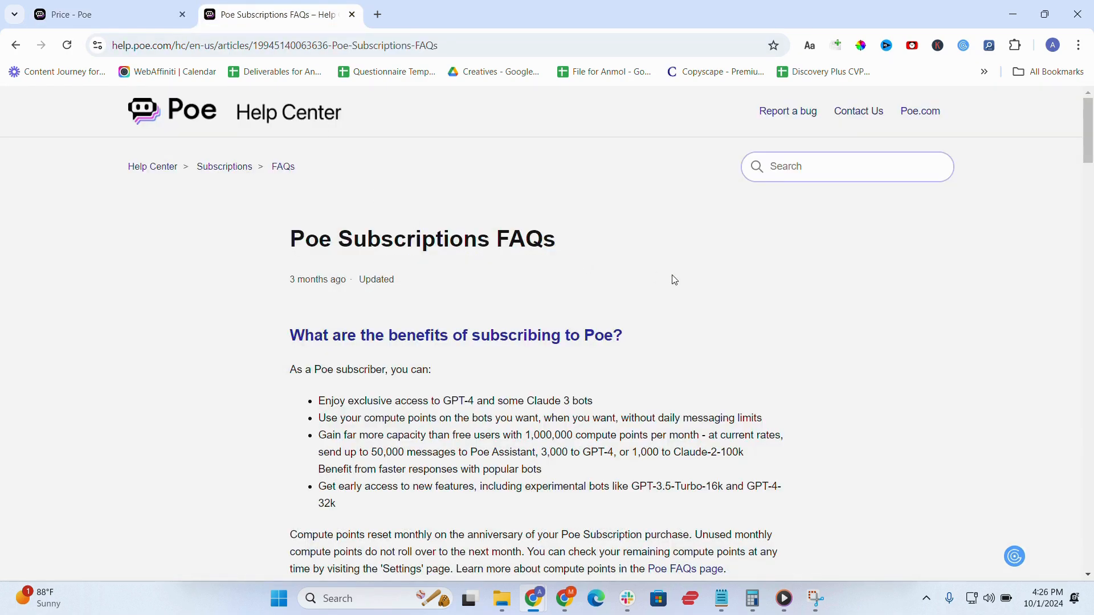
pyautogui.scroll(-3)
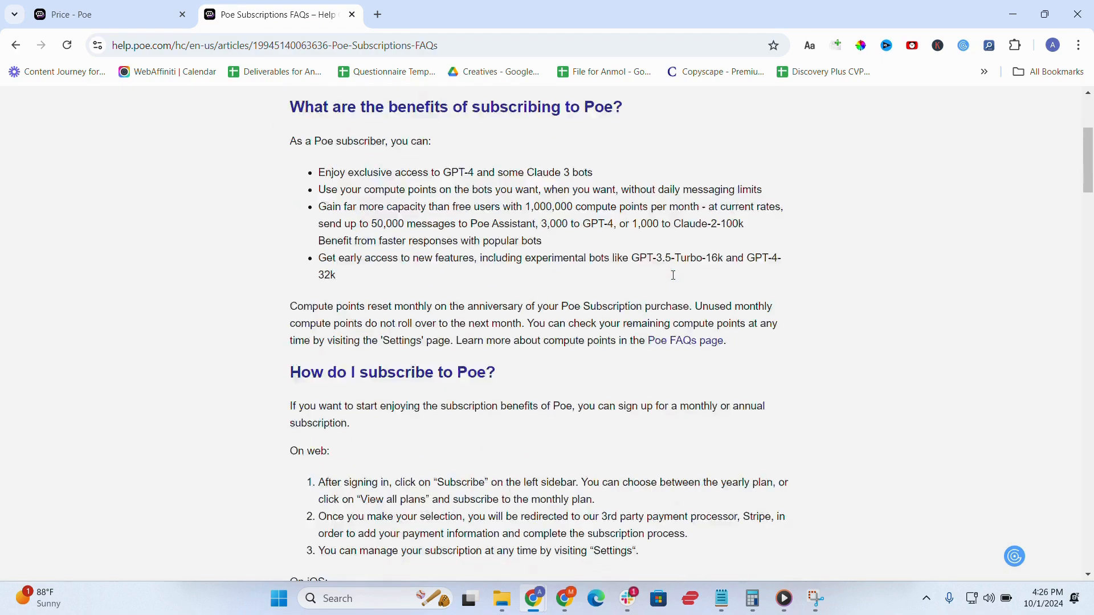
pyautogui.scroll(-3)
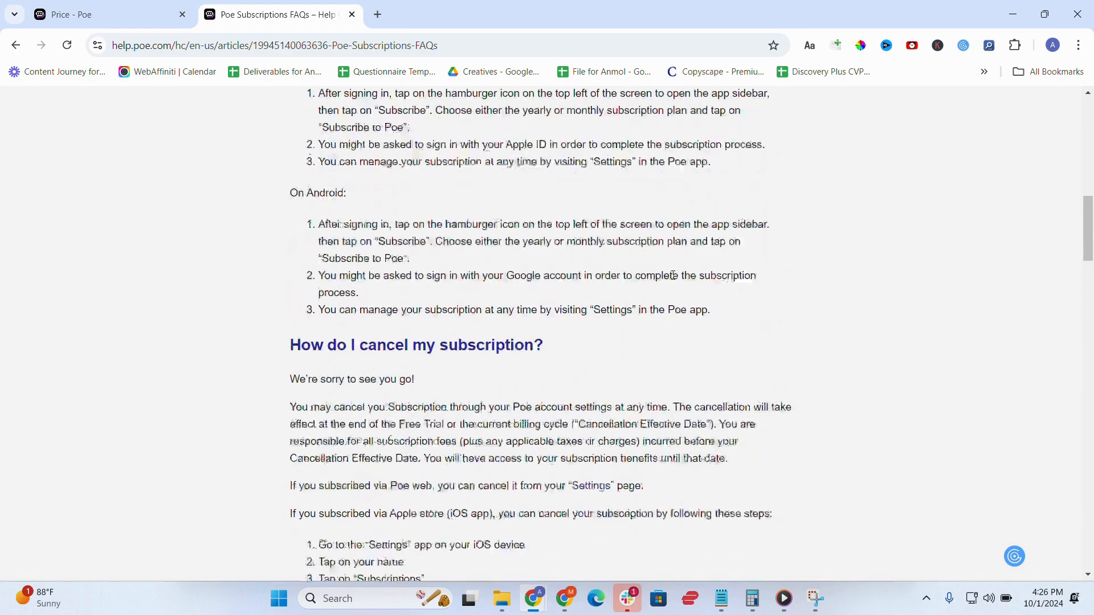
pyautogui.scroll(-3)
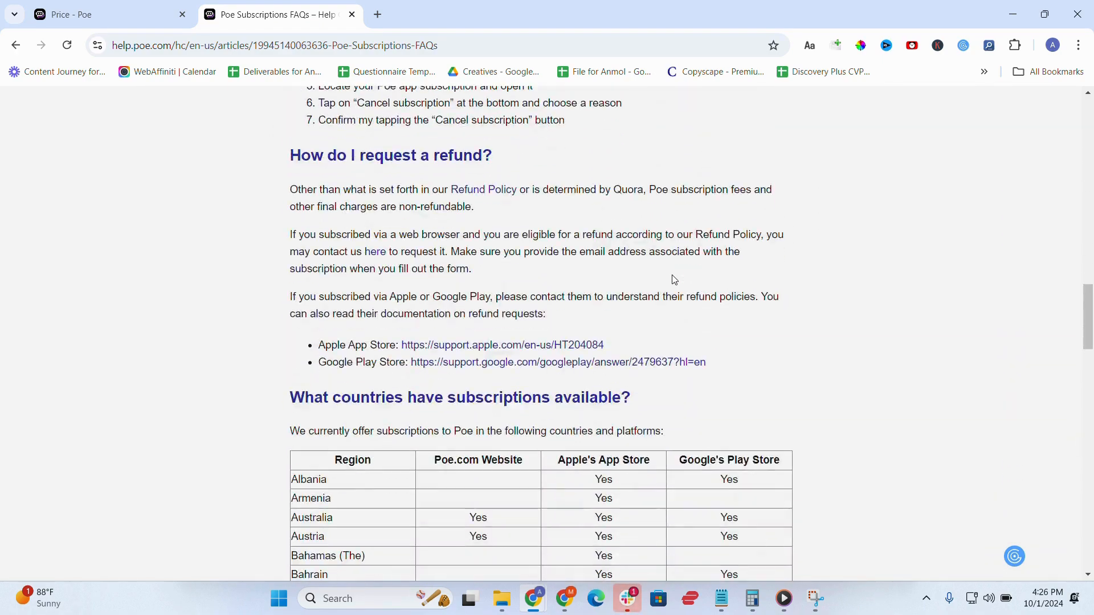
pyautogui.click(108, 13)
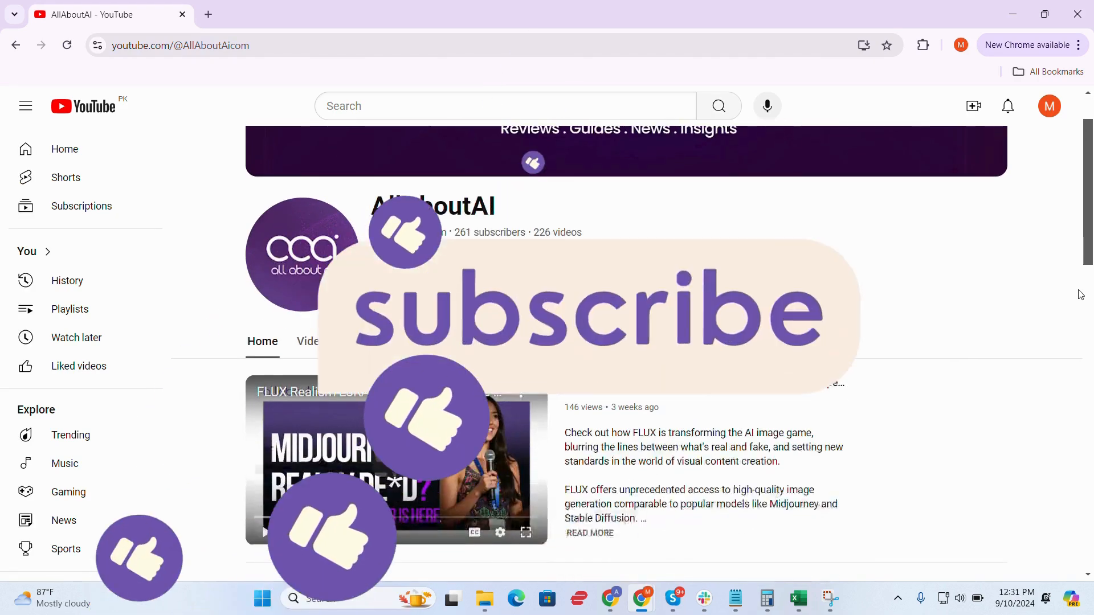
# Scroll the AllAboutAI YouTube channel, then allaboutai.com down to its AI News articles.
pyautogui.scroll(-3)
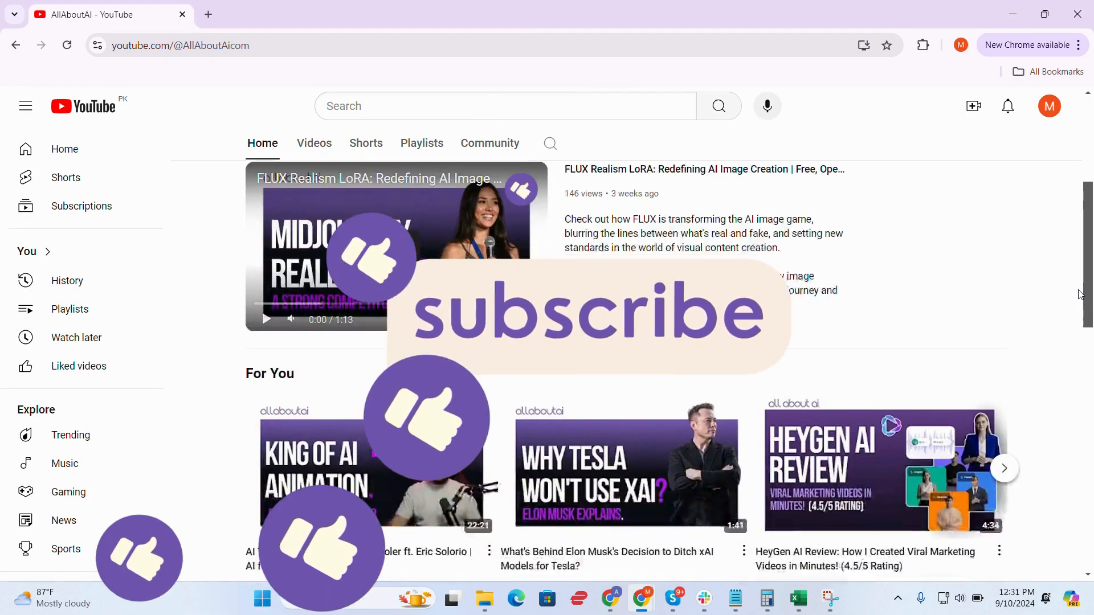
pyautogui.scroll(-3)
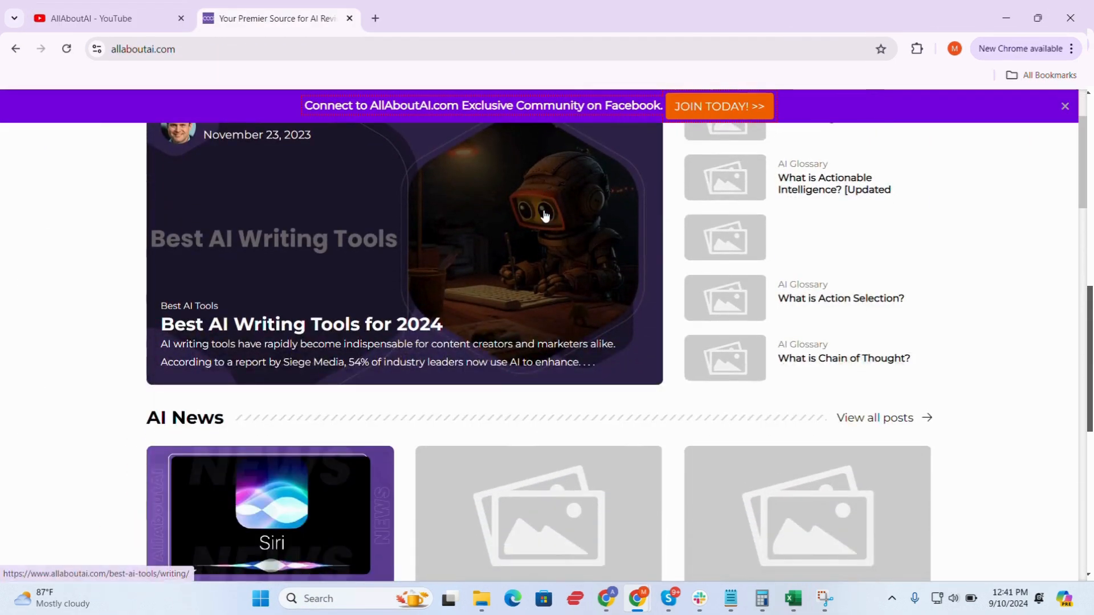
pyautogui.scroll(-3)
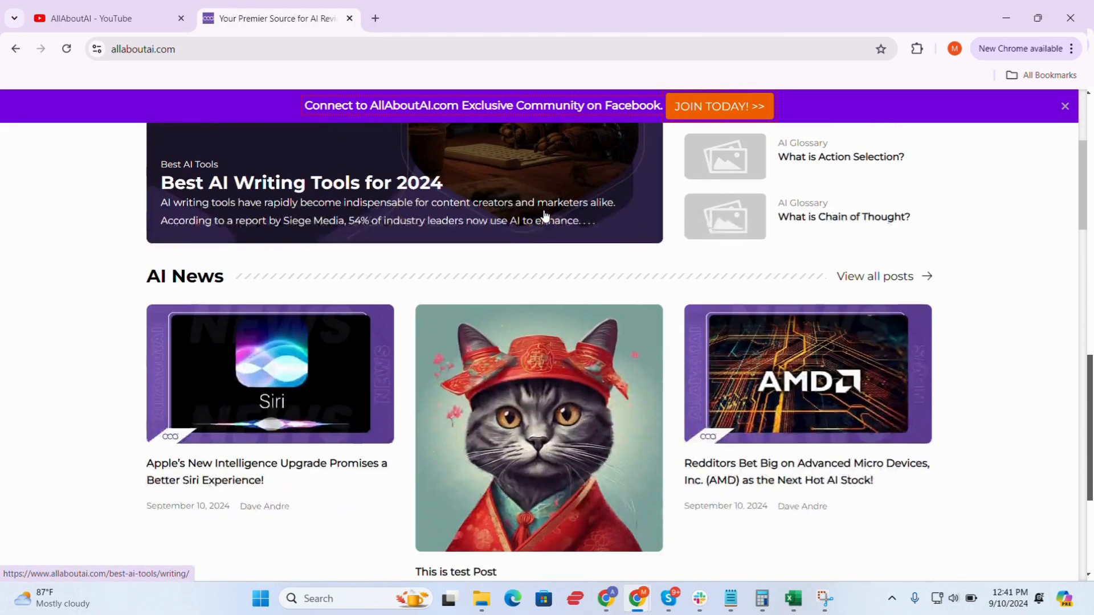